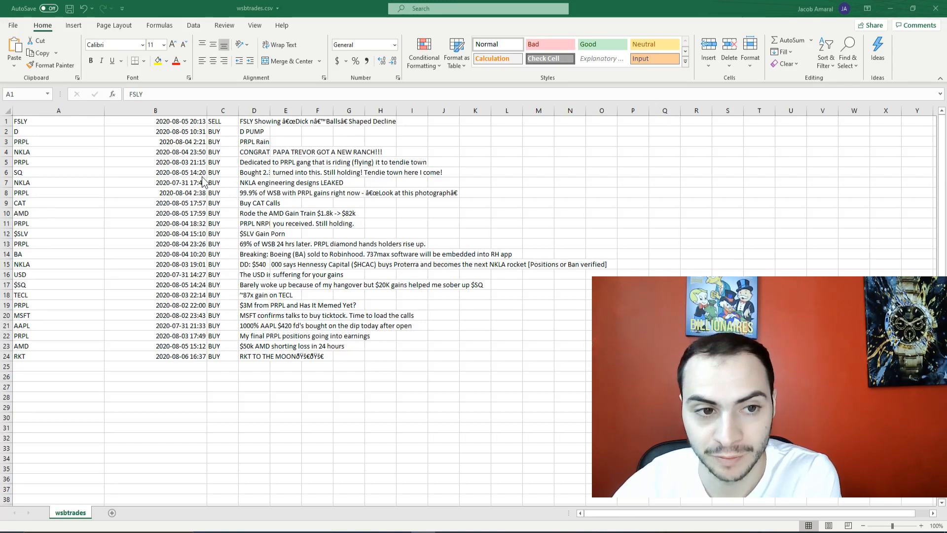
{"action": "mouse_move", "coordinate": [105, 146]}
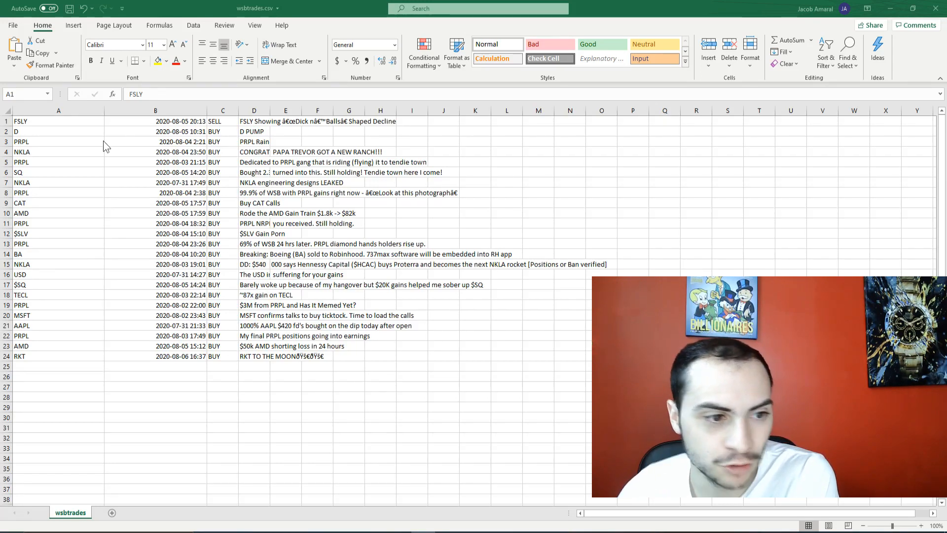
{"action": "mouse_move", "coordinate": [135, 131]}
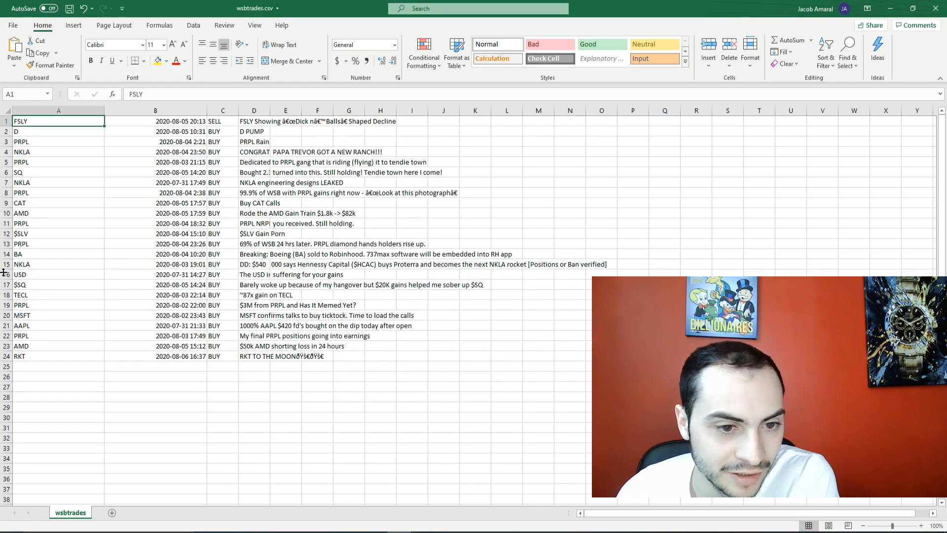
- Widen column C so the post titles sit apart from the BUY/SELL actions
{"action": "left_click", "coordinate": [58, 274]}
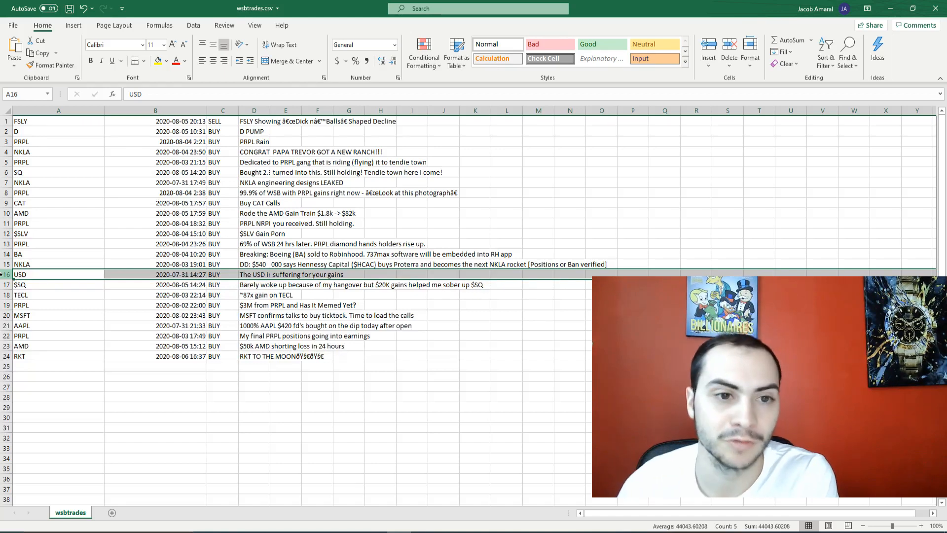
{"action": "left_click_drag", "start_coordinate": [240, 110], "coordinate": [258, 109]}
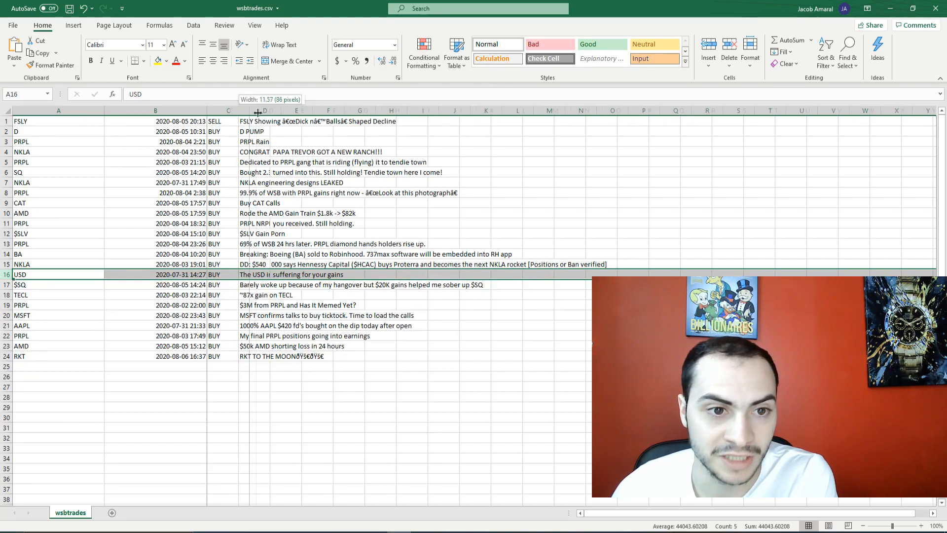
{"action": "left_click_drag", "start_coordinate": [258, 110], "coordinate": [270, 110]}
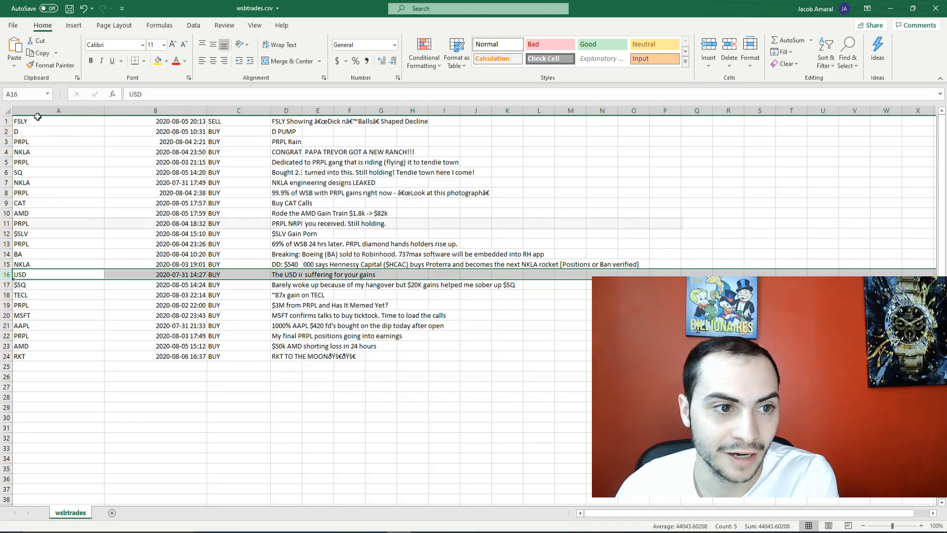
- Review the ticker, timestamp and action columns and the USD trade row
{"action": "left_click", "coordinate": [58, 110]}
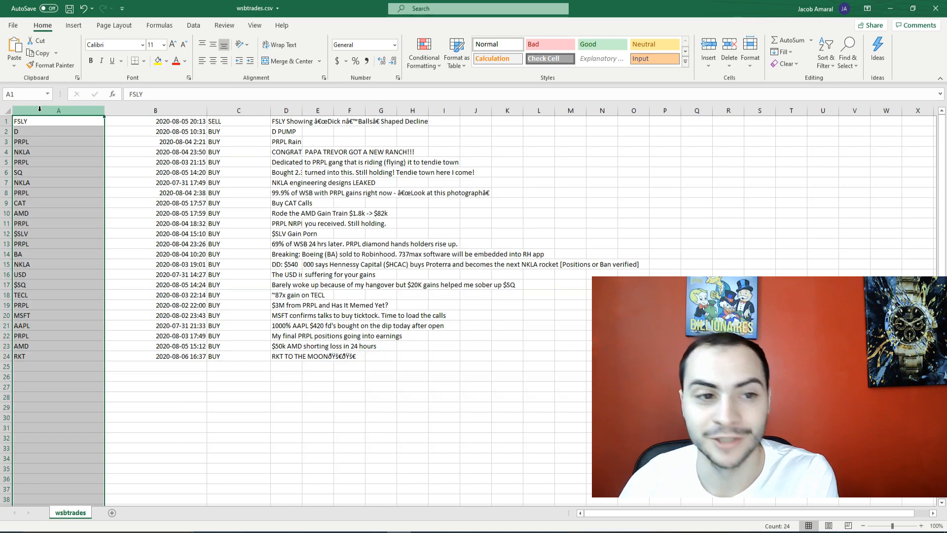
{"action": "left_click", "coordinate": [155, 109]}
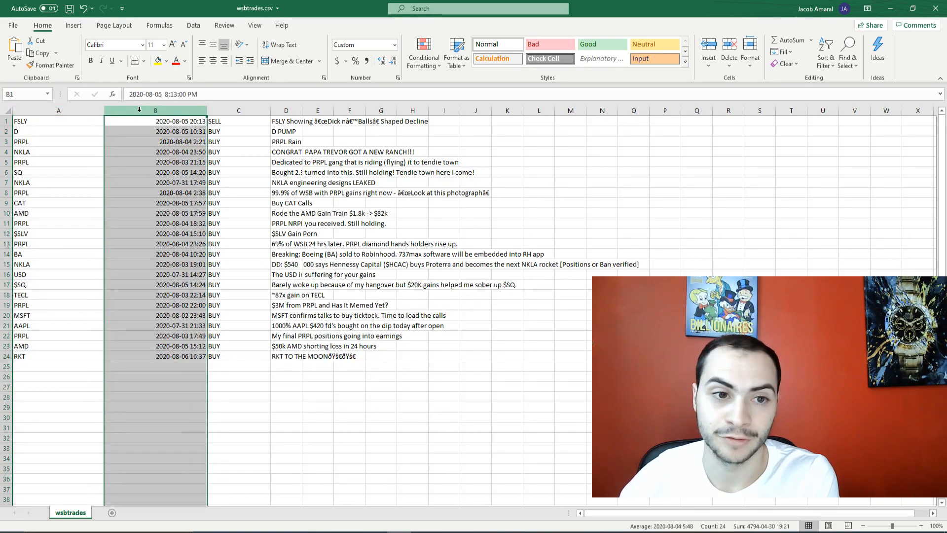
{"action": "left_click", "coordinate": [238, 110]}
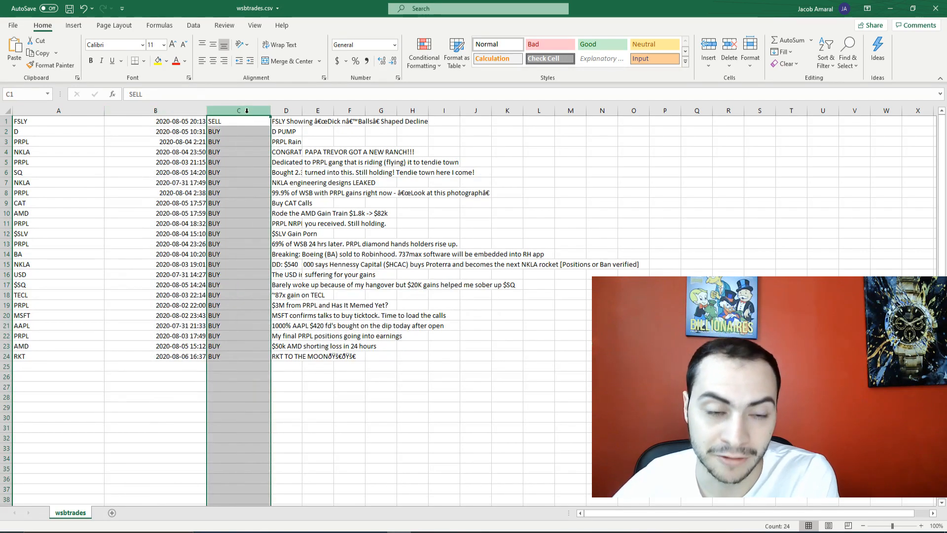
{"action": "left_click", "coordinate": [286, 121]}
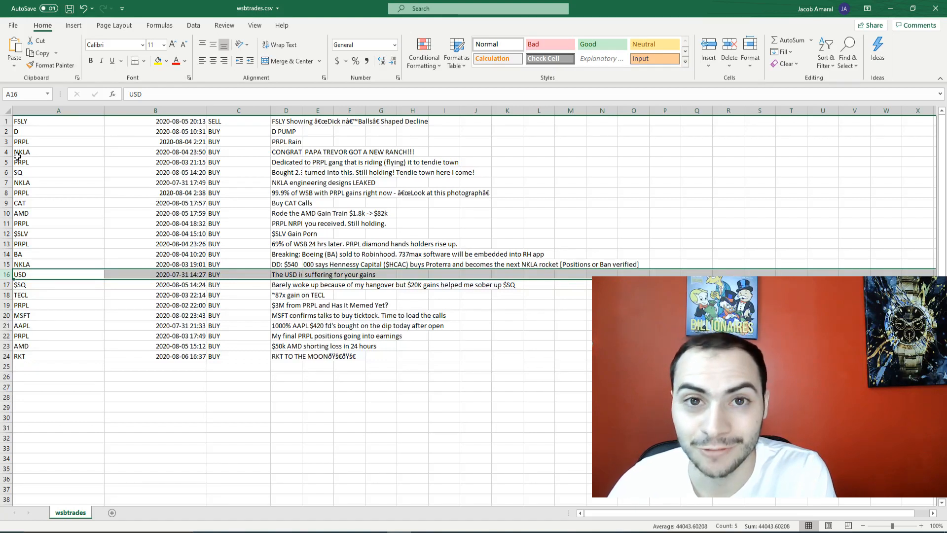
{"action": "mouse_move", "coordinate": [261, 375]}
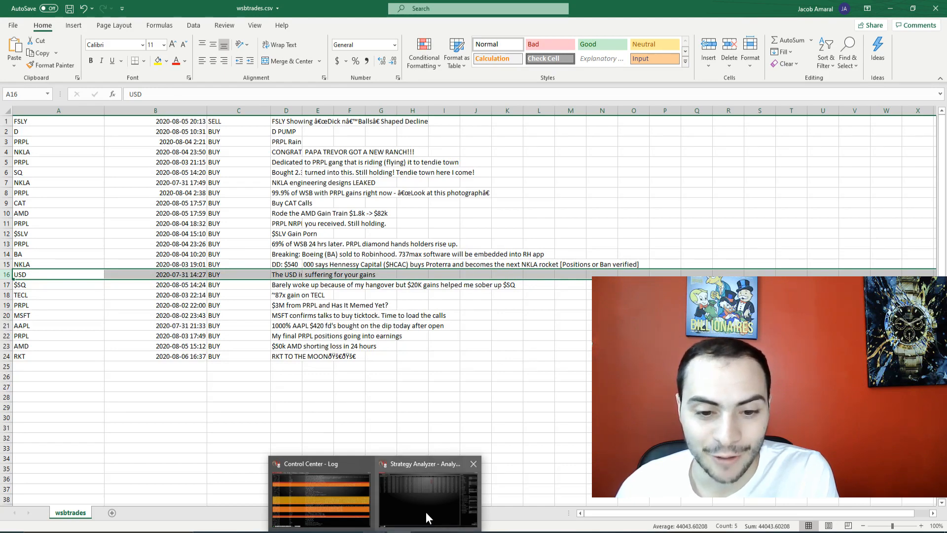
- Sort the WSBTest backtest trades by profit, largest gain first, and select the FSLY short
{"action": "left_click", "coordinate": [428, 492]}
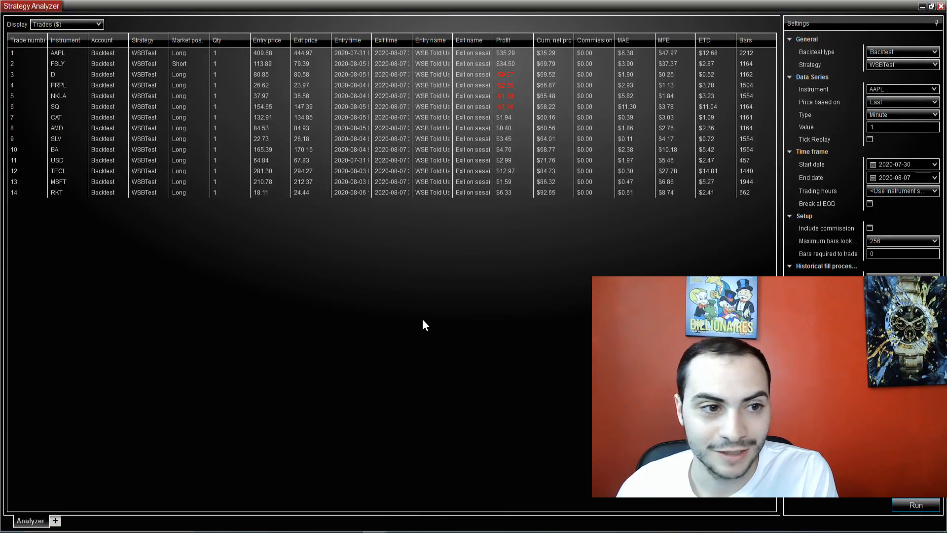
{"action": "mouse_move", "coordinate": [427, 311]}
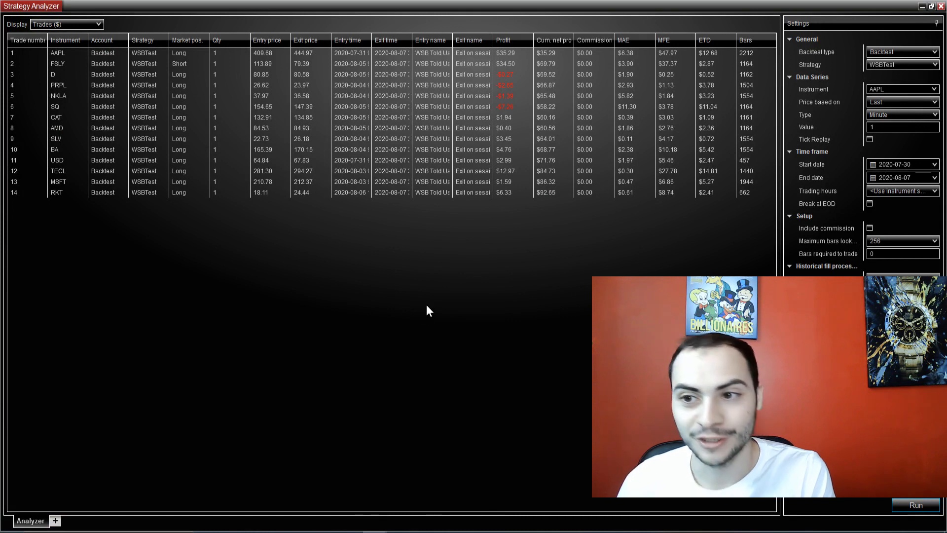
{"action": "mouse_move", "coordinate": [458, 269]}
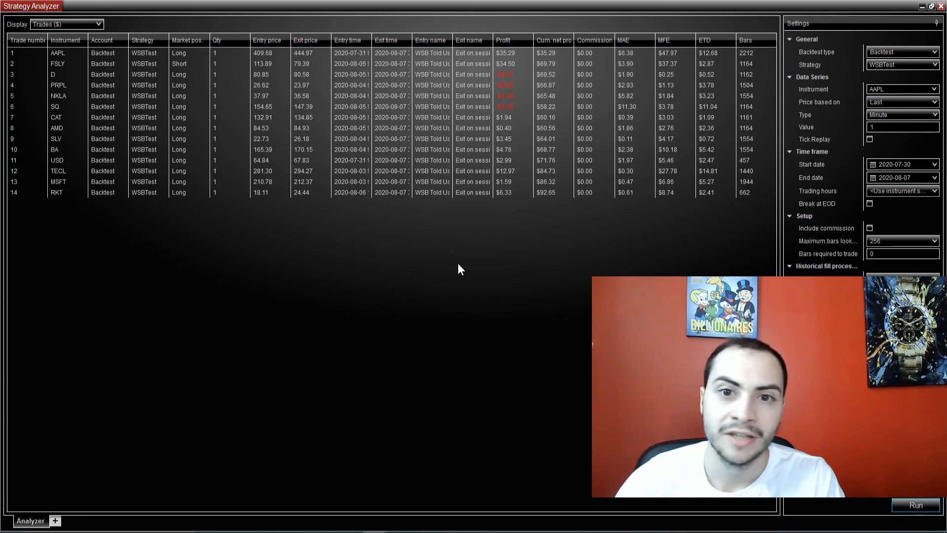
{"action": "left_click", "coordinate": [503, 40]}
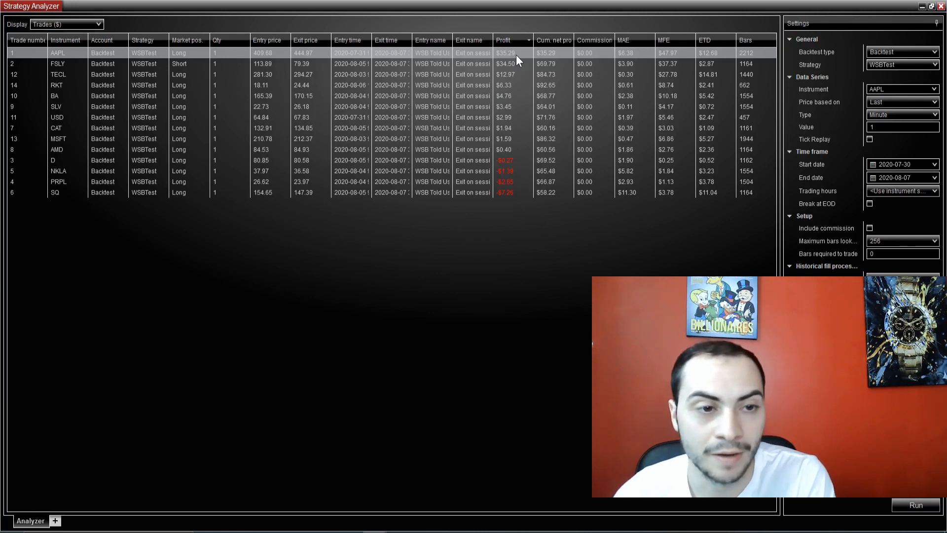
{"action": "left_click", "coordinate": [58, 63]}
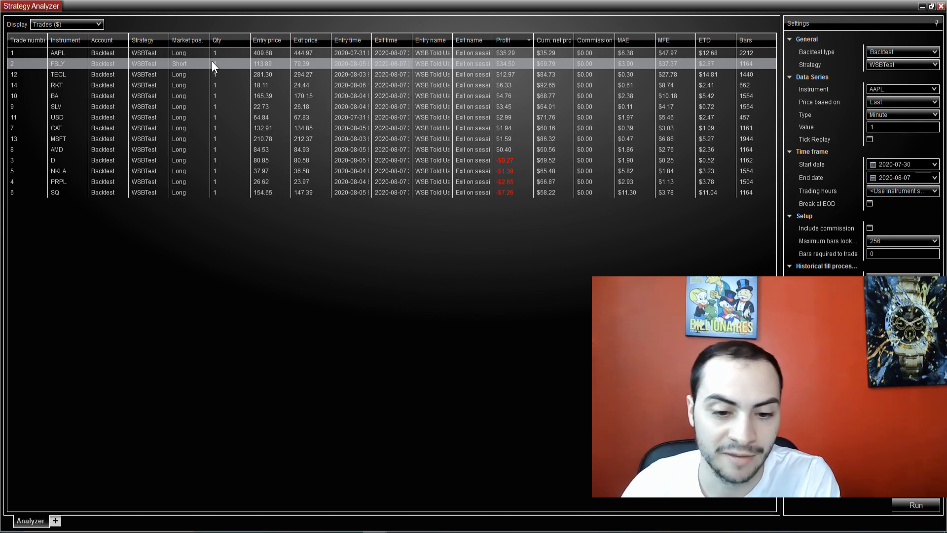
{"action": "mouse_move", "coordinate": [128, 71]}
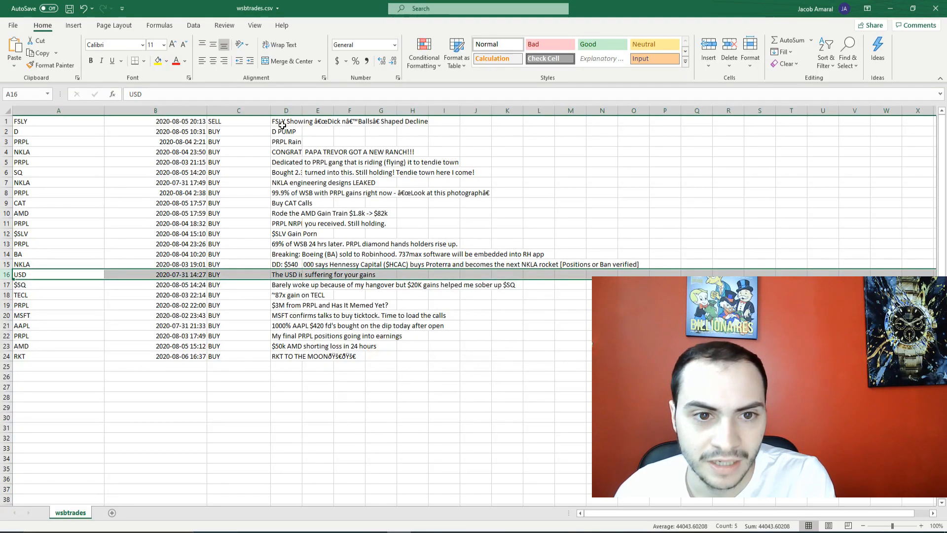
- Search the web for wallstreetbets and go to the subreddit
{"action": "left_click", "coordinate": [286, 120]}
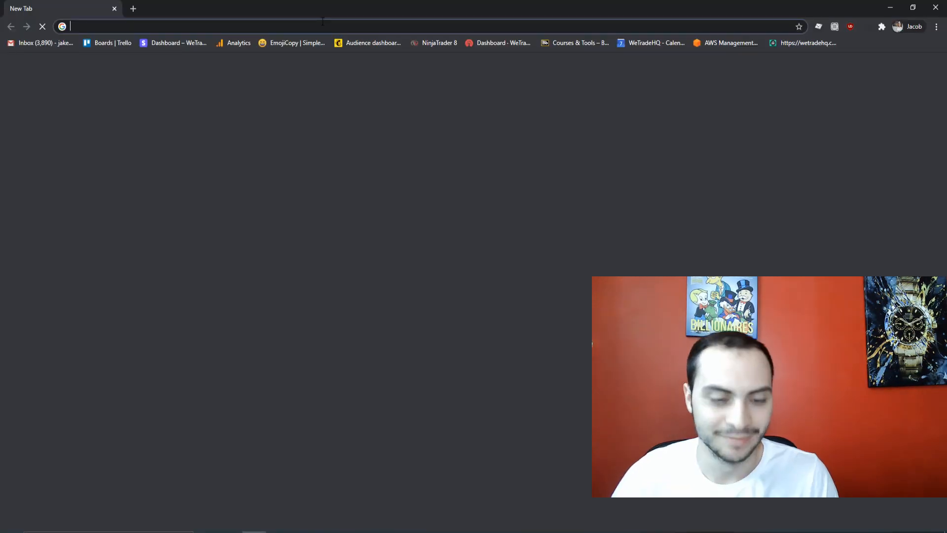
{"action": "type", "text": "wallstreet"}
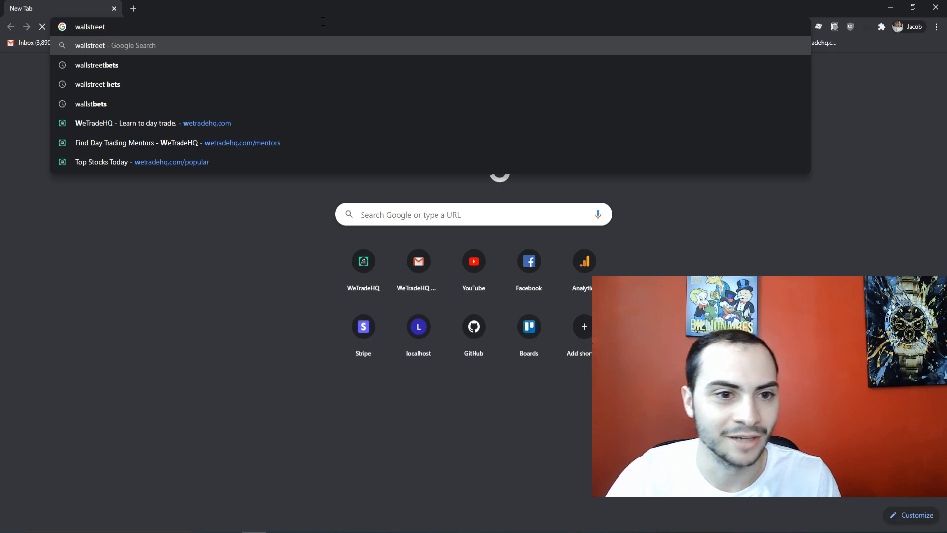
{"action": "left_click", "coordinate": [97, 65]}
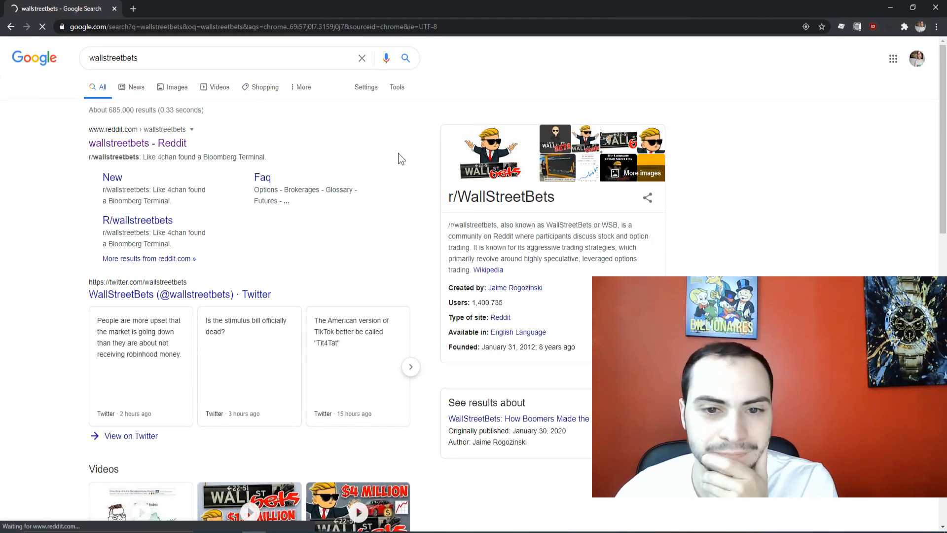
{"action": "left_click", "coordinate": [137, 143]}
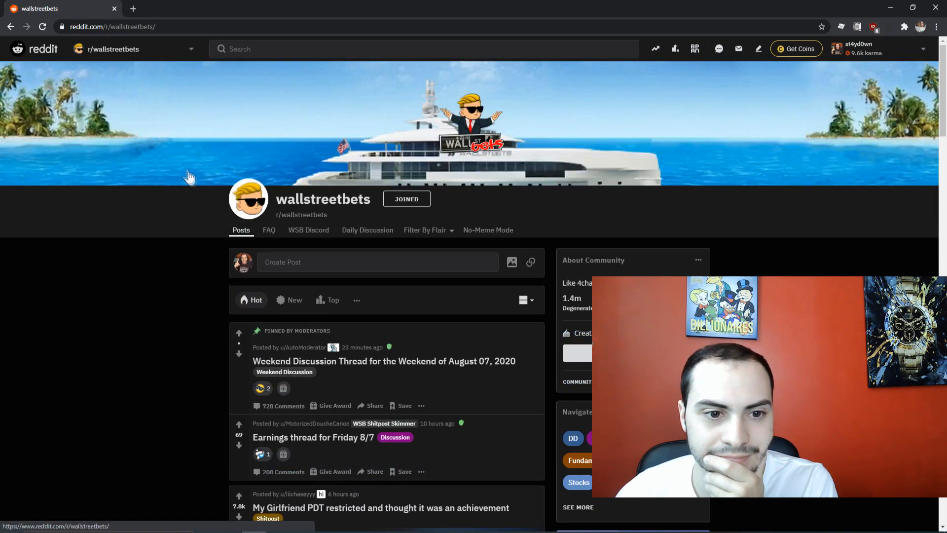
- Show r/wallstreetbets top posts from This Week and find the FSLY decline post
{"action": "scroll", "scroll_direction": "down", "scroll_amount": 3}
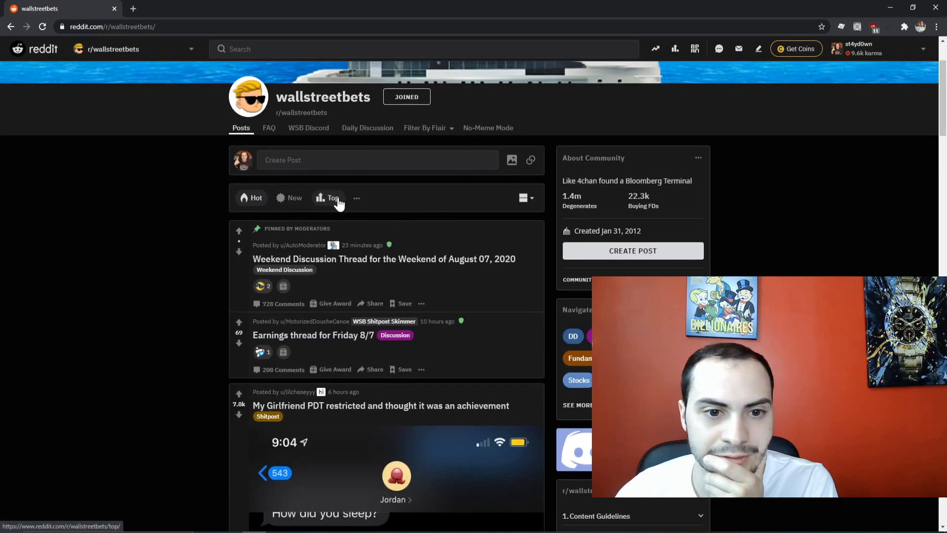
{"action": "left_click", "coordinate": [333, 198]}
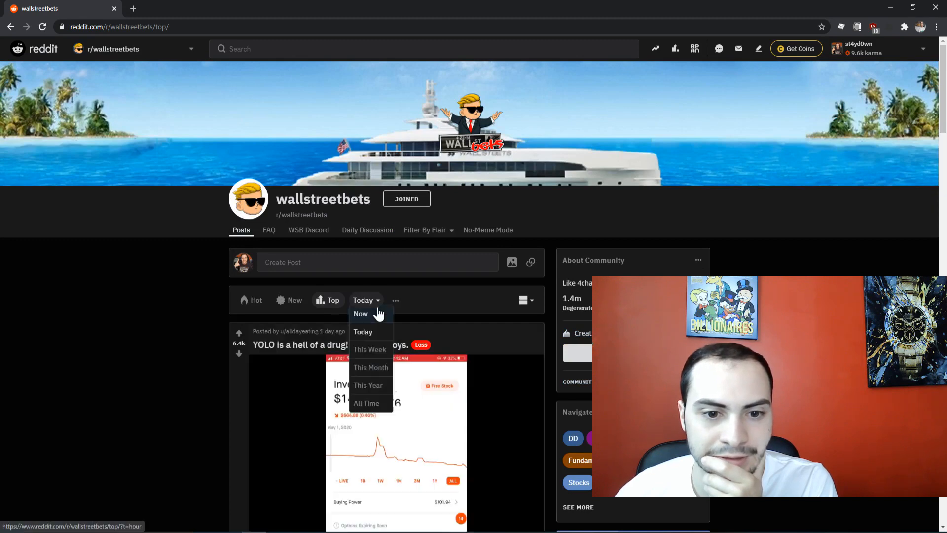
{"action": "left_click", "coordinate": [369, 350]}
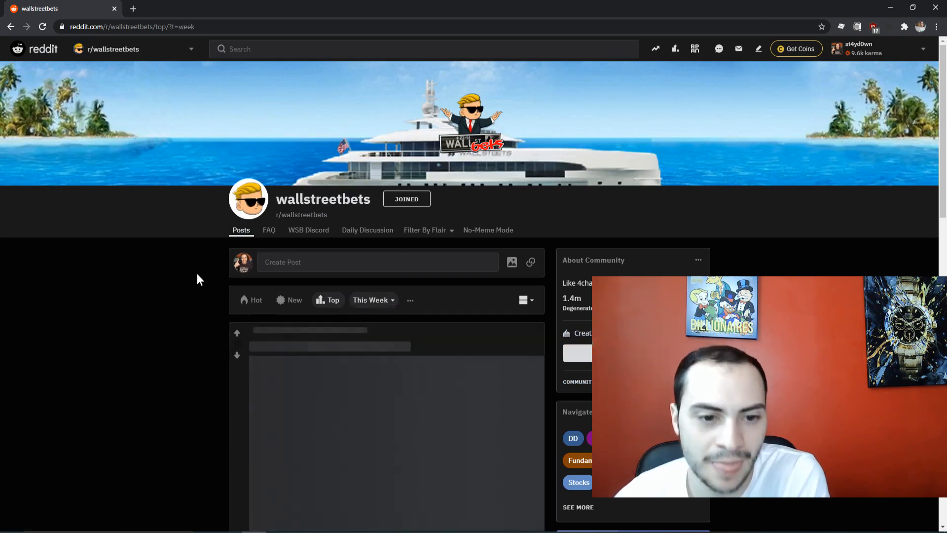
{"action": "scroll", "scroll_direction": "down", "scroll_amount": 3}
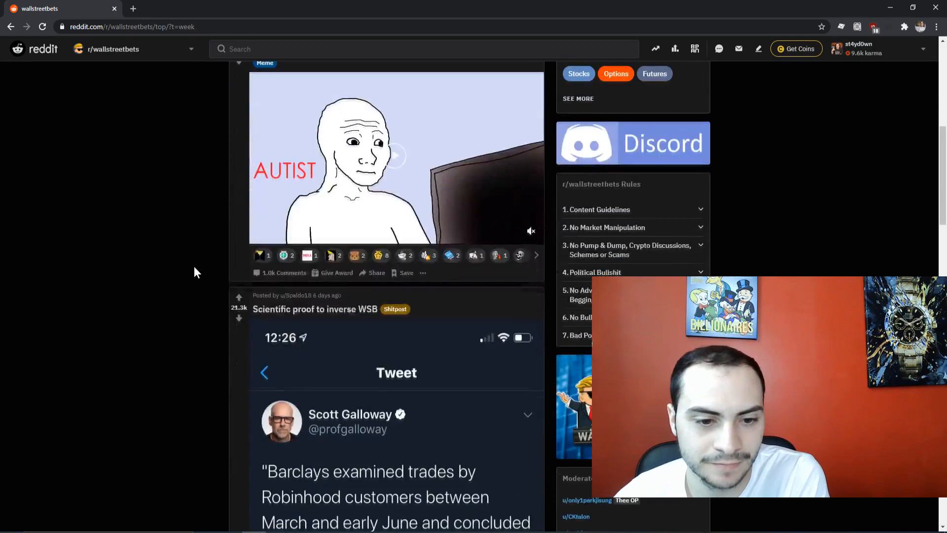
{"action": "scroll", "scroll_direction": "down", "scroll_amount": 3}
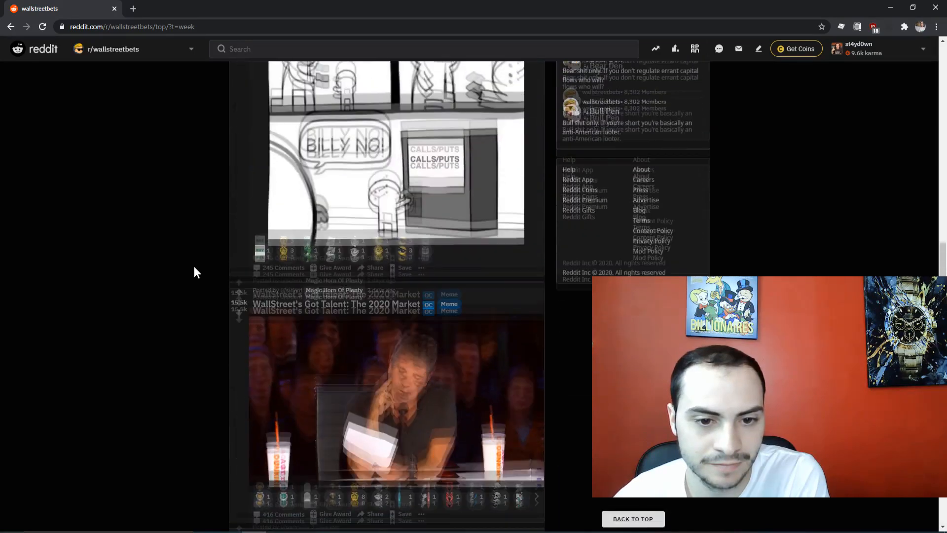
{"action": "scroll", "scroll_direction": "up", "scroll_amount": 3}
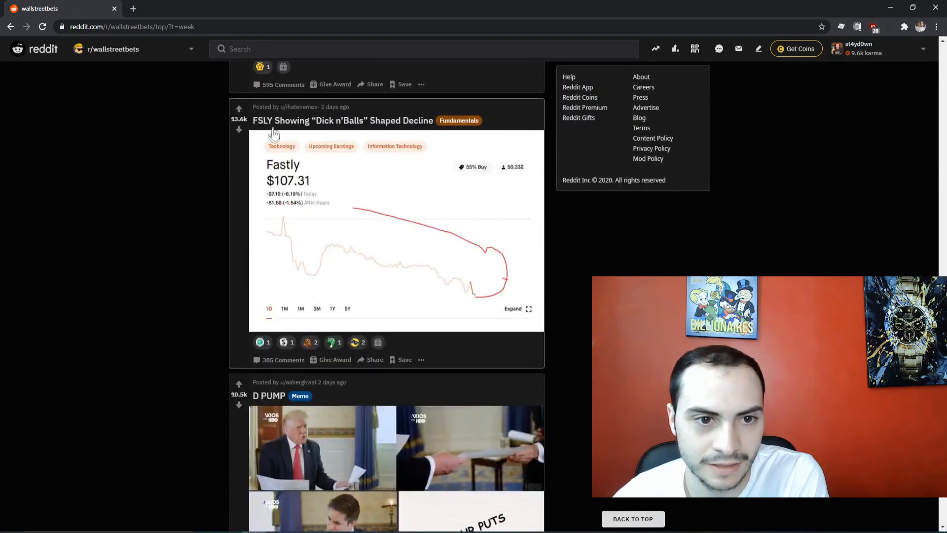
{"action": "mouse_move", "coordinate": [365, 127]}
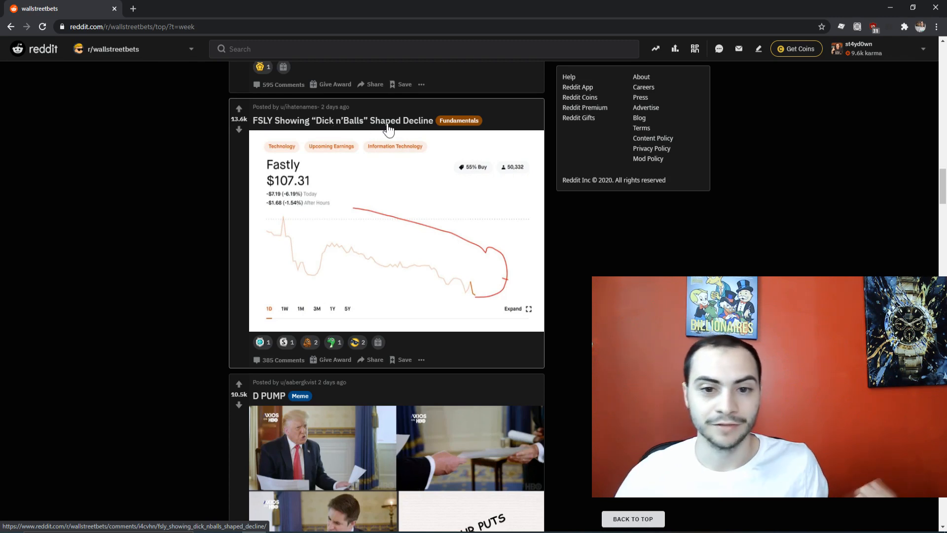
{"action": "right_click", "coordinate": [641, 77]}
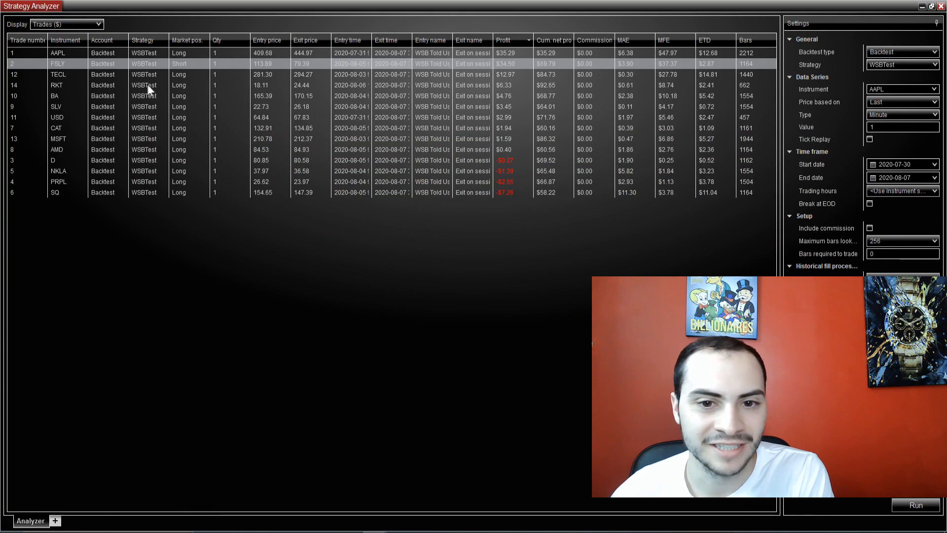
- Reverse the profit sort so SQ's loss leads, then select the PRPL and NKLA trades
{"action": "left_click", "coordinate": [503, 40]}
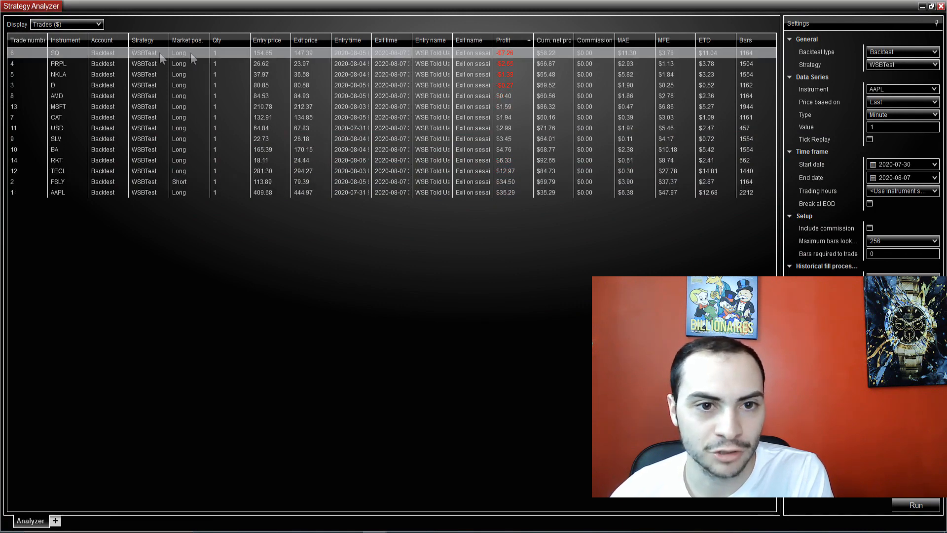
{"action": "mouse_move", "coordinate": [517, 71]}
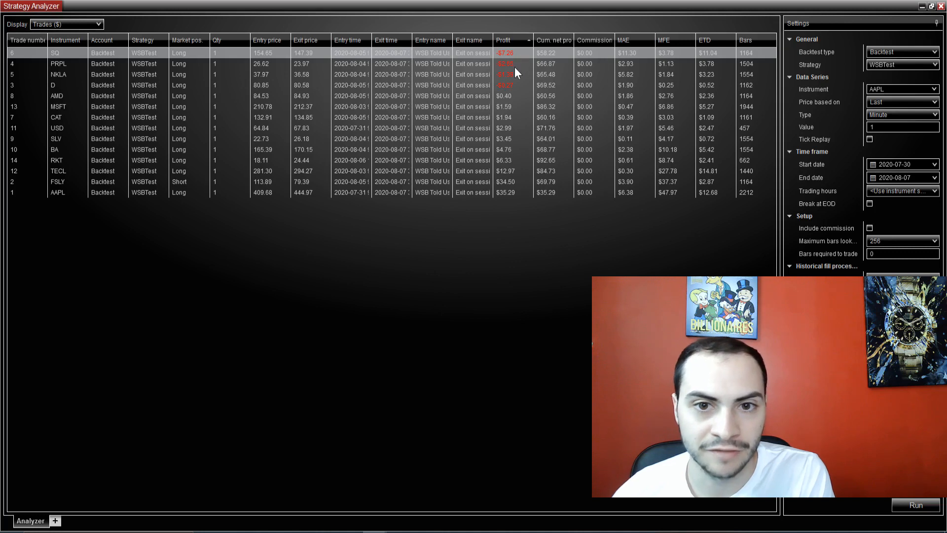
{"action": "left_click", "coordinate": [242, 63]}
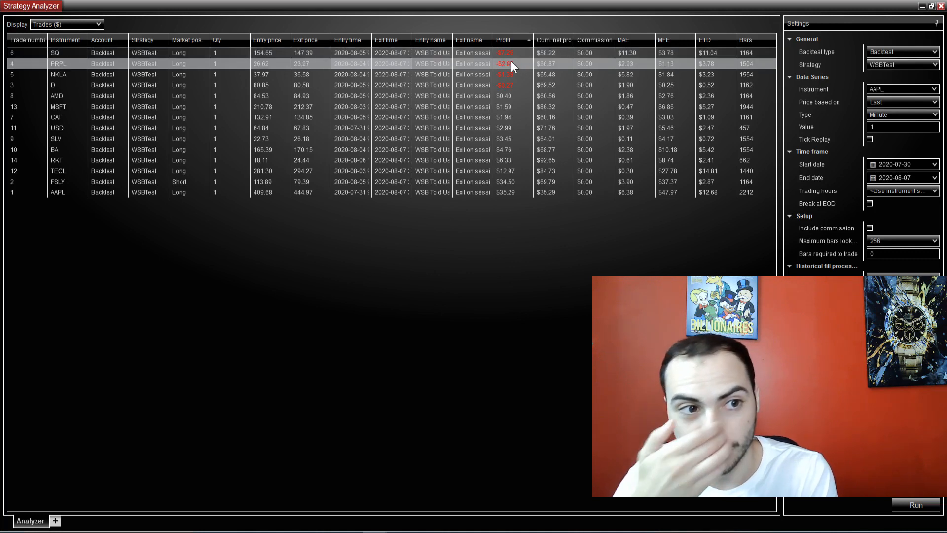
{"action": "left_click", "coordinate": [57, 74]}
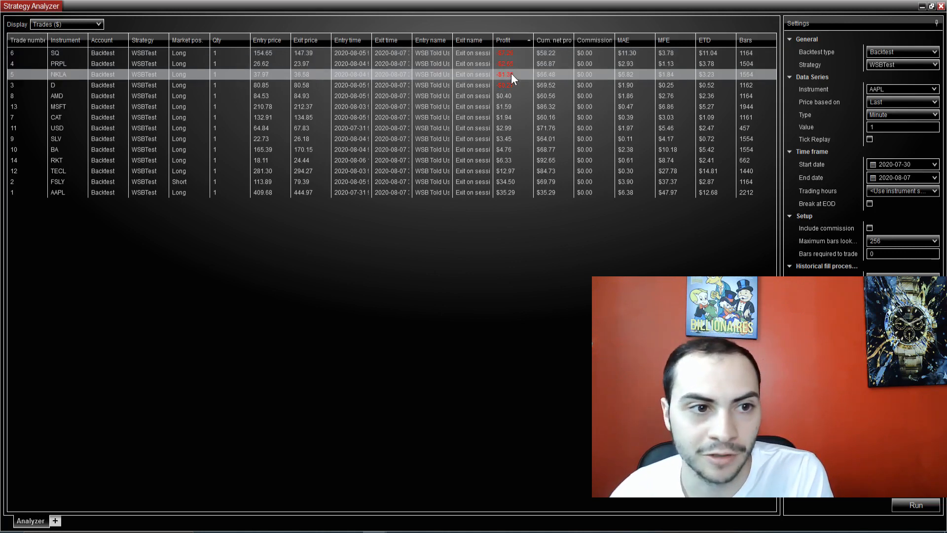
{"action": "mouse_move", "coordinate": [509, 89]}
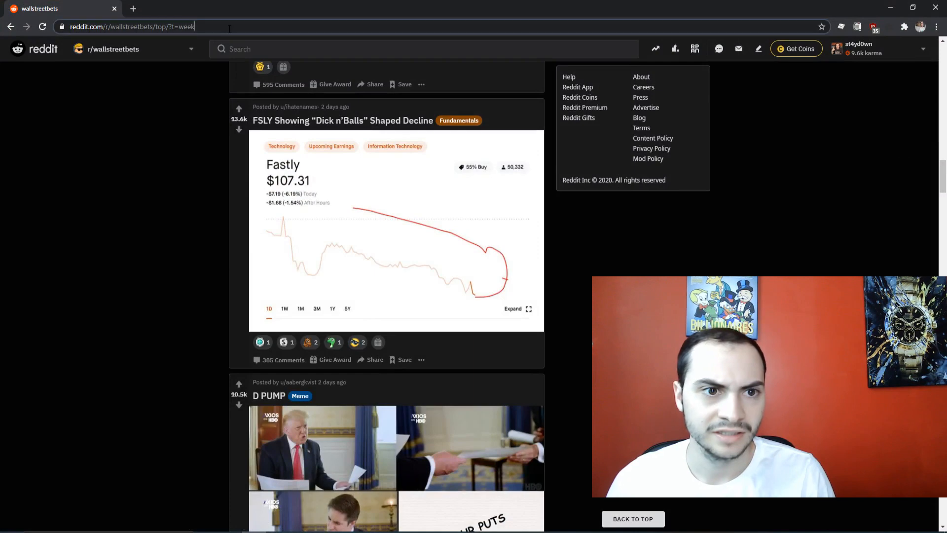
- Enter a web search for 'dominion energ' in the address bar
{"action": "type", "text": "domink"}
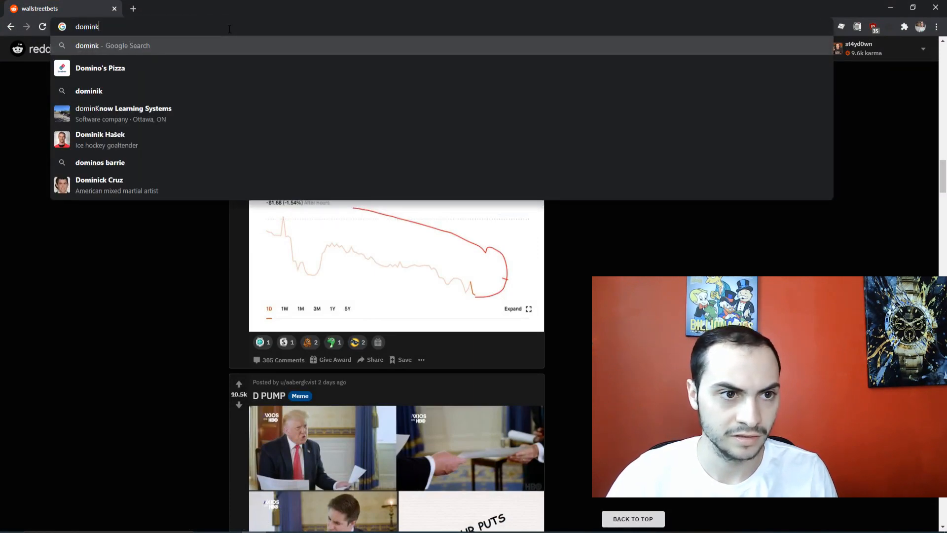
{"action": "type", "text": "dominion energ"}
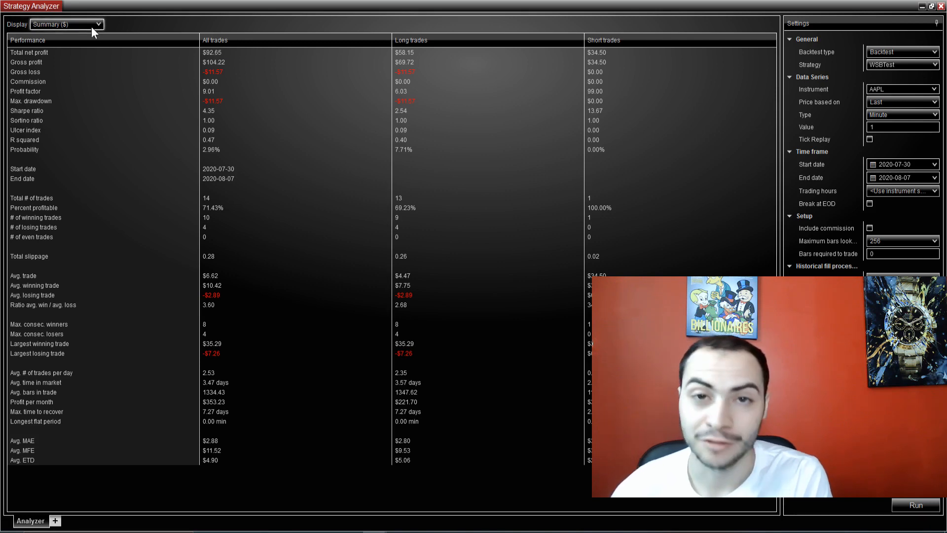
{"action": "left_click", "coordinate": [98, 24]}
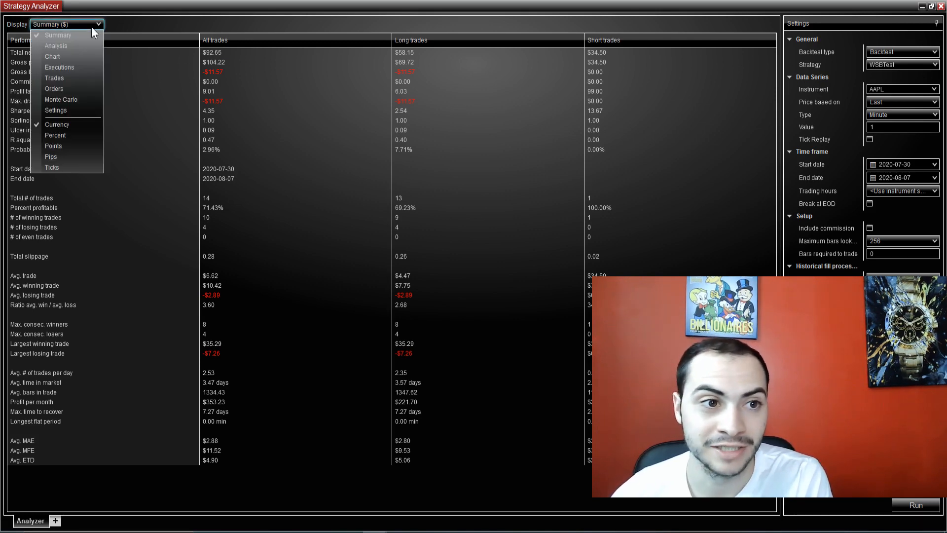
{"action": "left_click", "coordinate": [51, 56]}
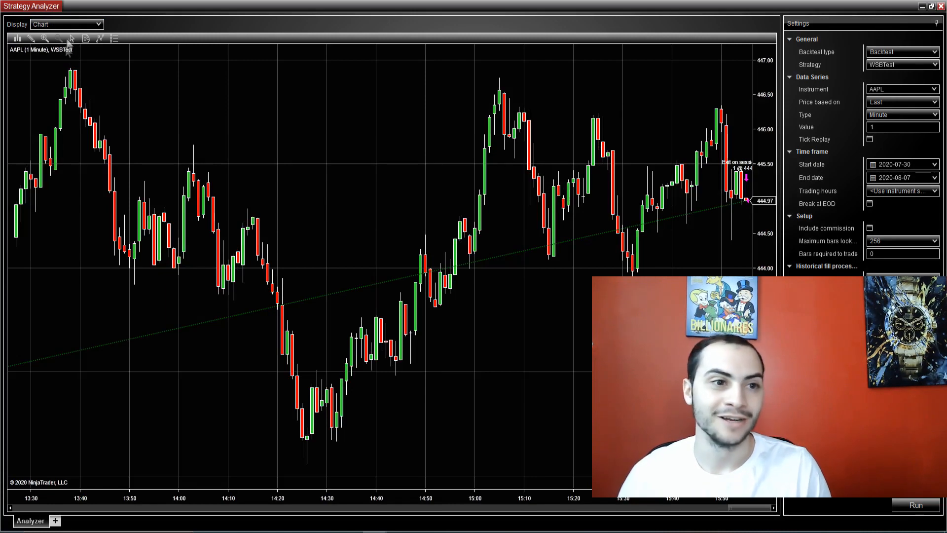
{"action": "left_click", "coordinate": [65, 24]}
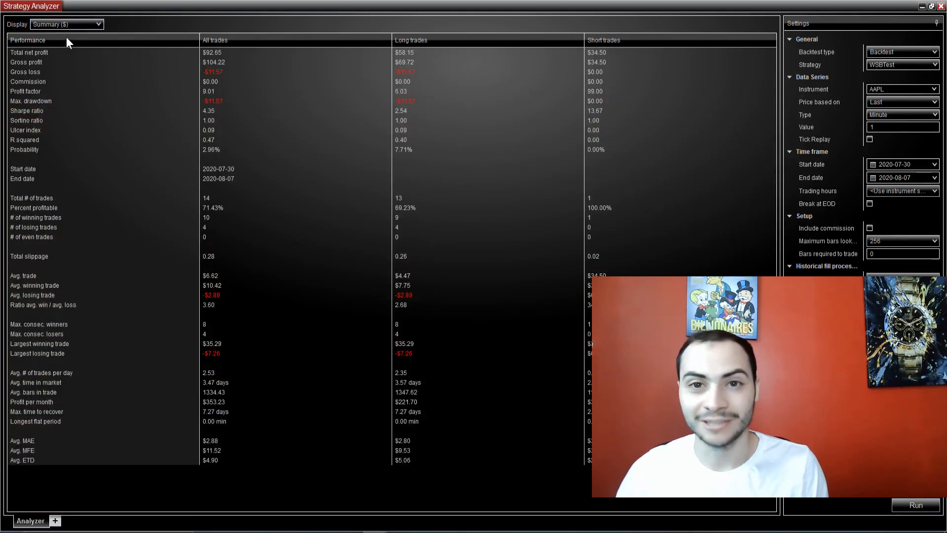